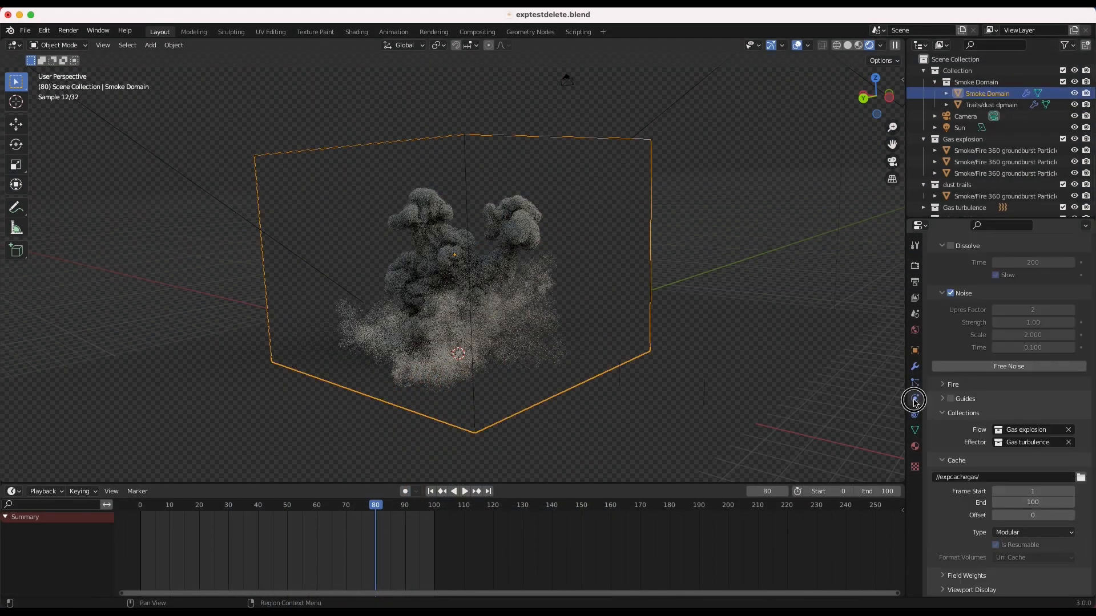
# Select the gasoline Smoke Domain and scroll to the KHAOS procedural explosions panel.
pyautogui.click(913, 398)
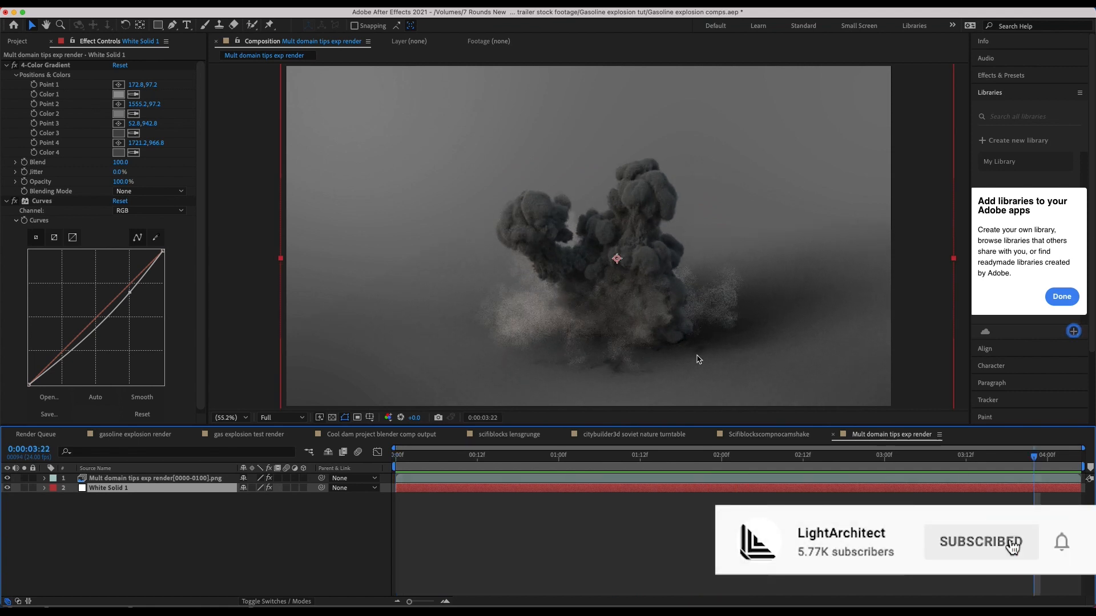
pyautogui.moveTo(679, 194)
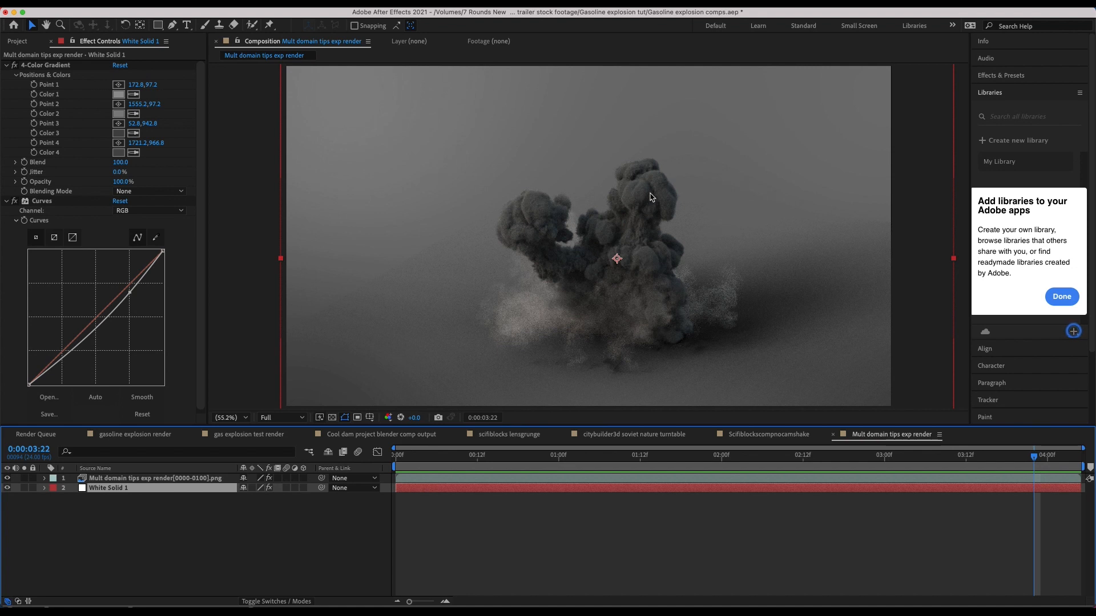
pyautogui.moveTo(704, 267)
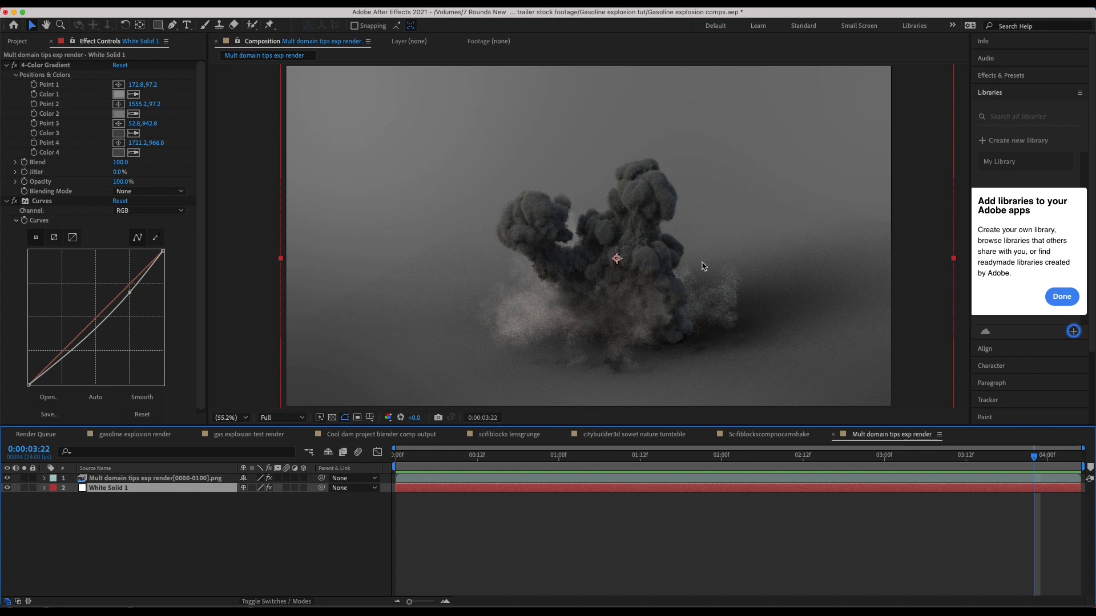
pyautogui.moveTo(507, 320)
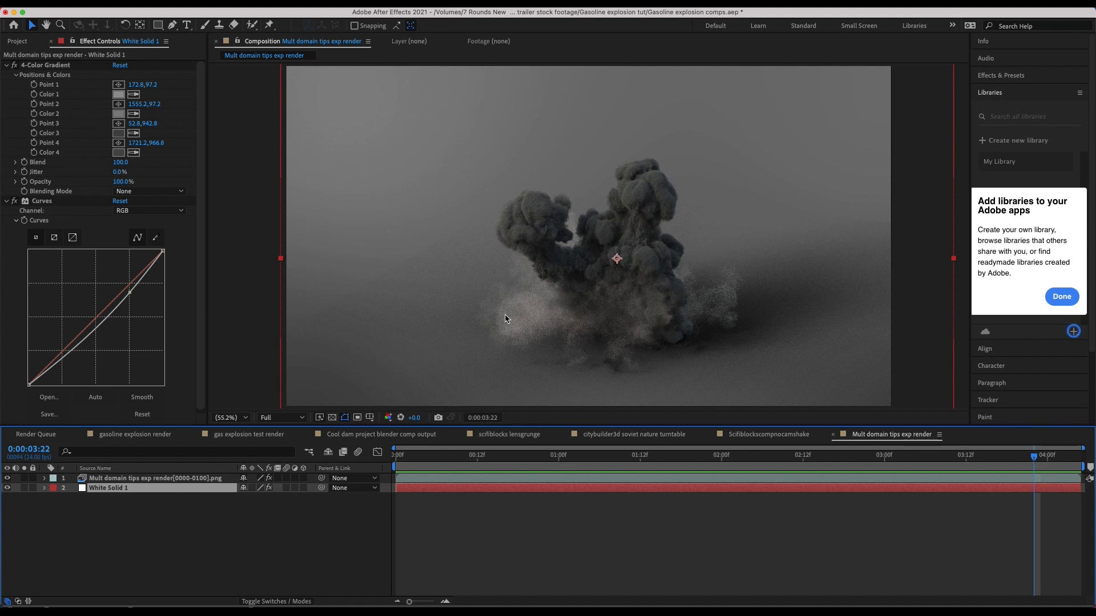
pyautogui.moveTo(14, 17)
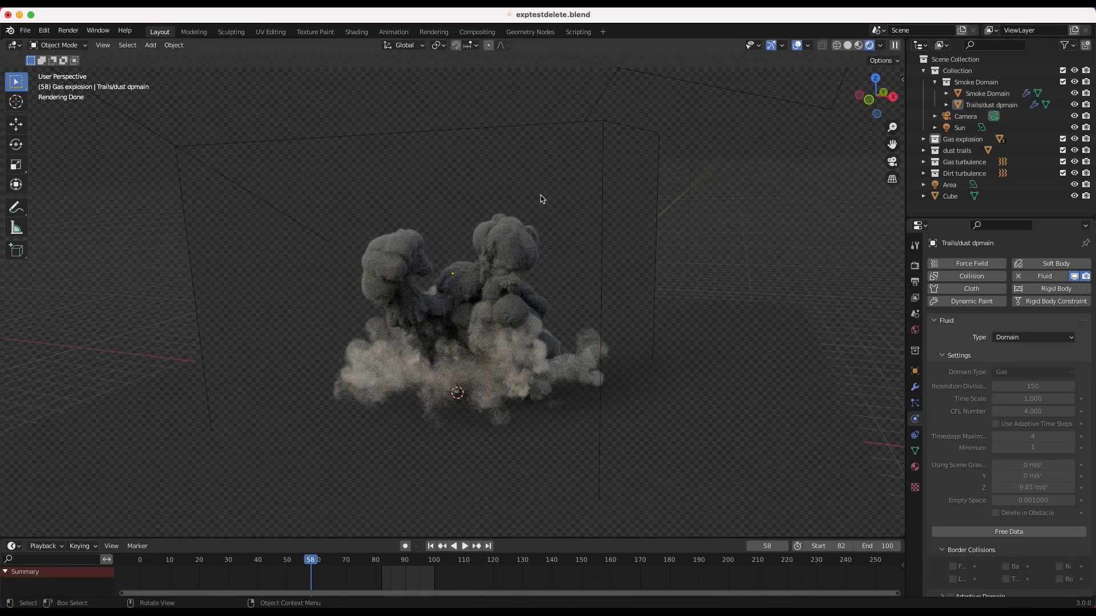
pyautogui.click(987, 93)
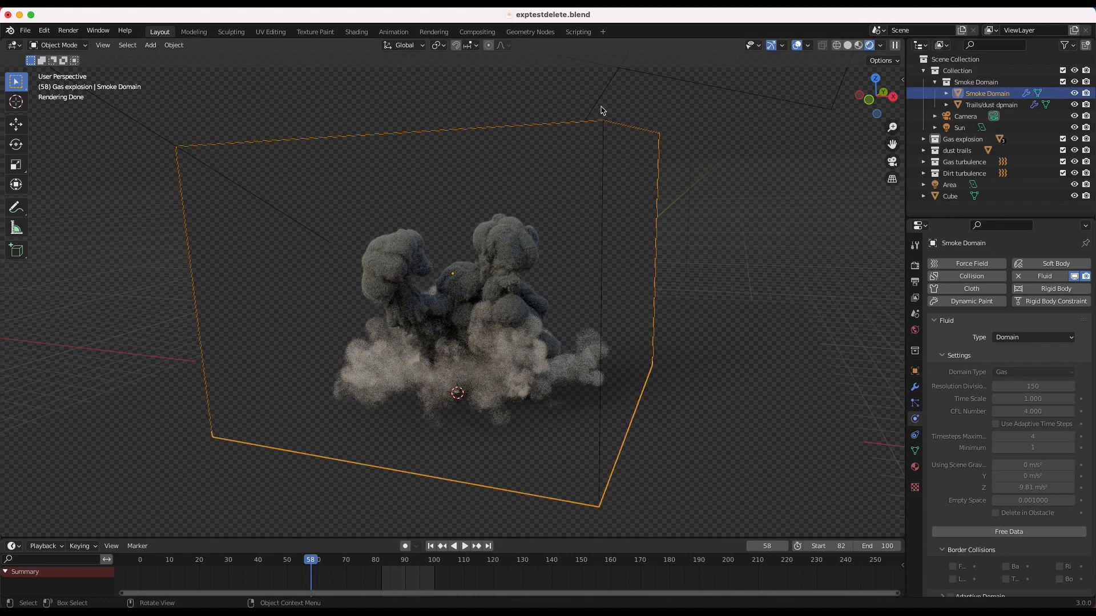
pyautogui.moveTo(987, 93)
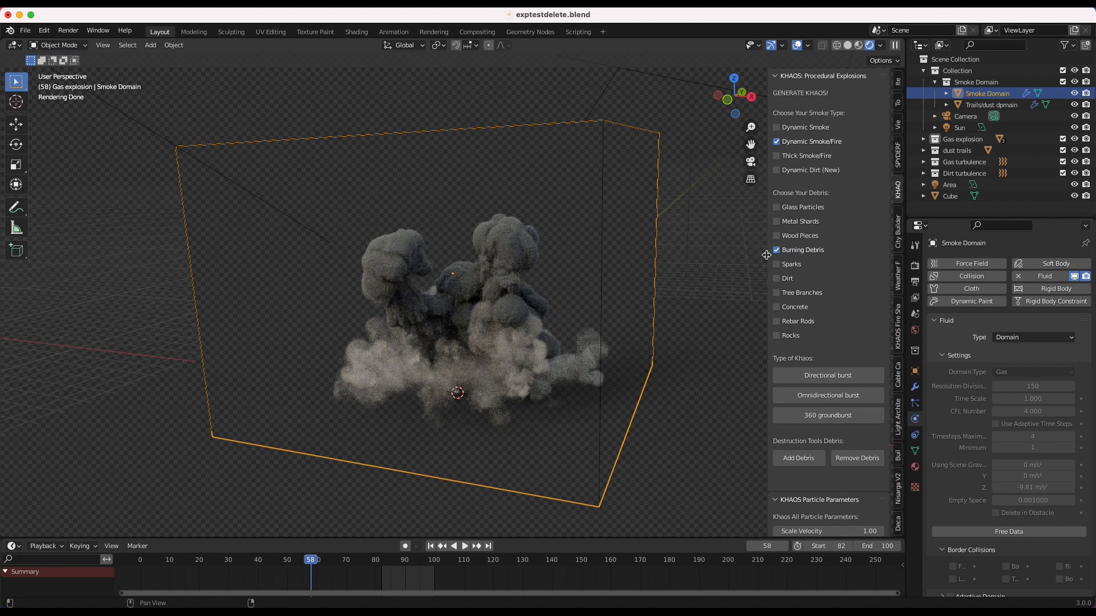
pyautogui.scroll(-3)
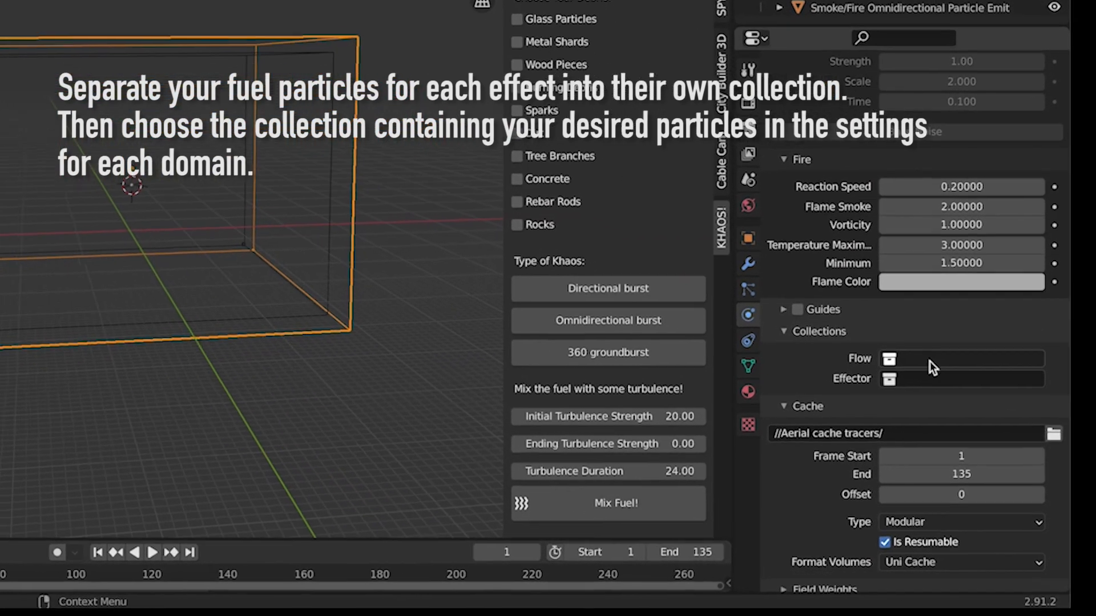
# Set the domain's flow collection to Tracer Flow.
pyautogui.click(889, 359)
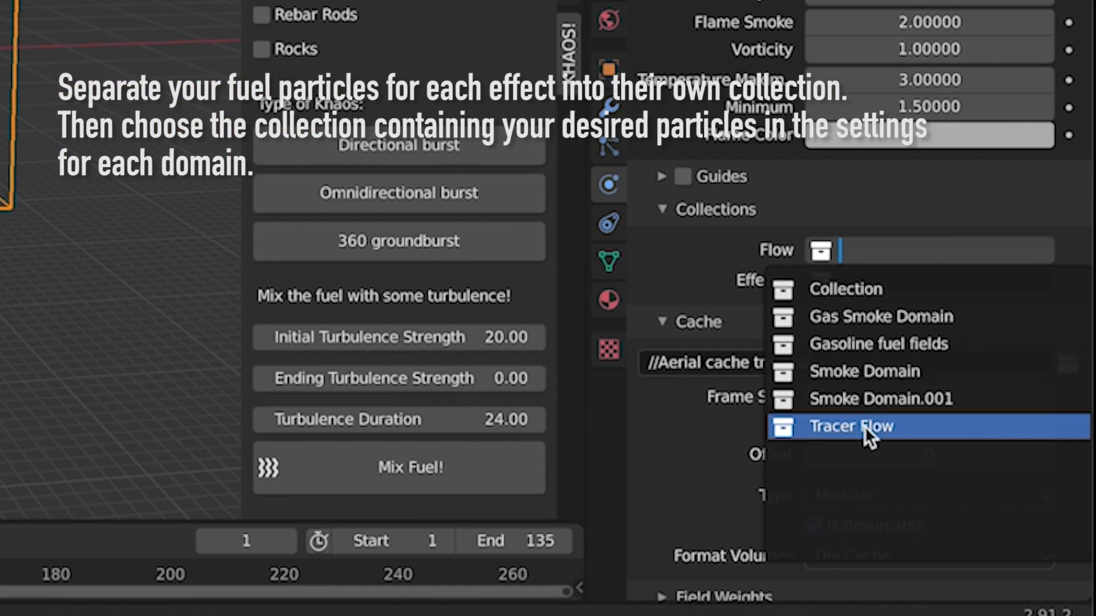
pyautogui.click(849, 427)
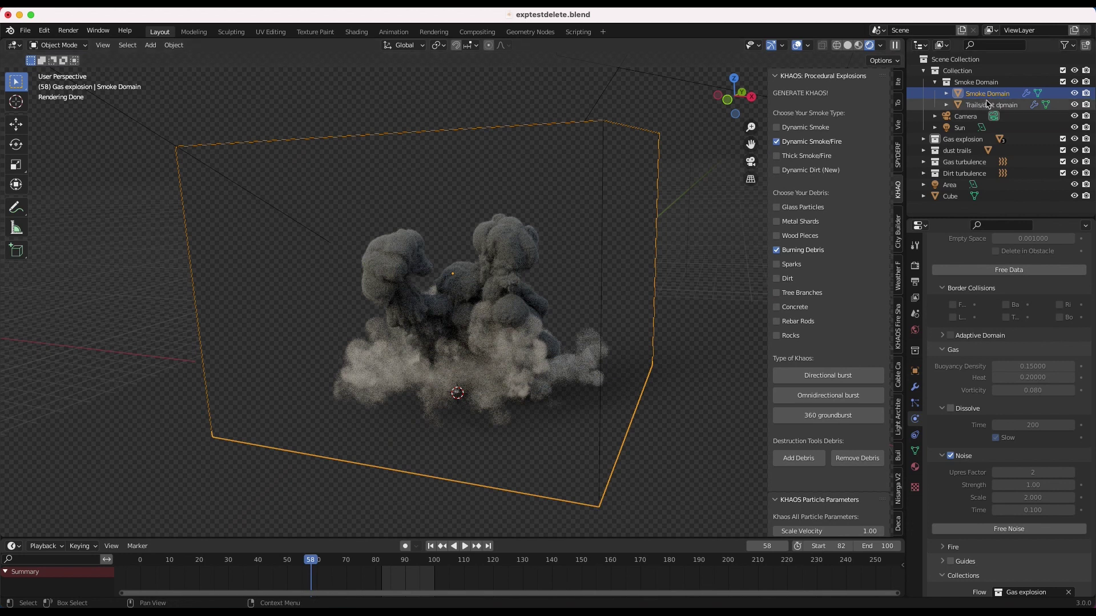
pyautogui.click(990, 105)
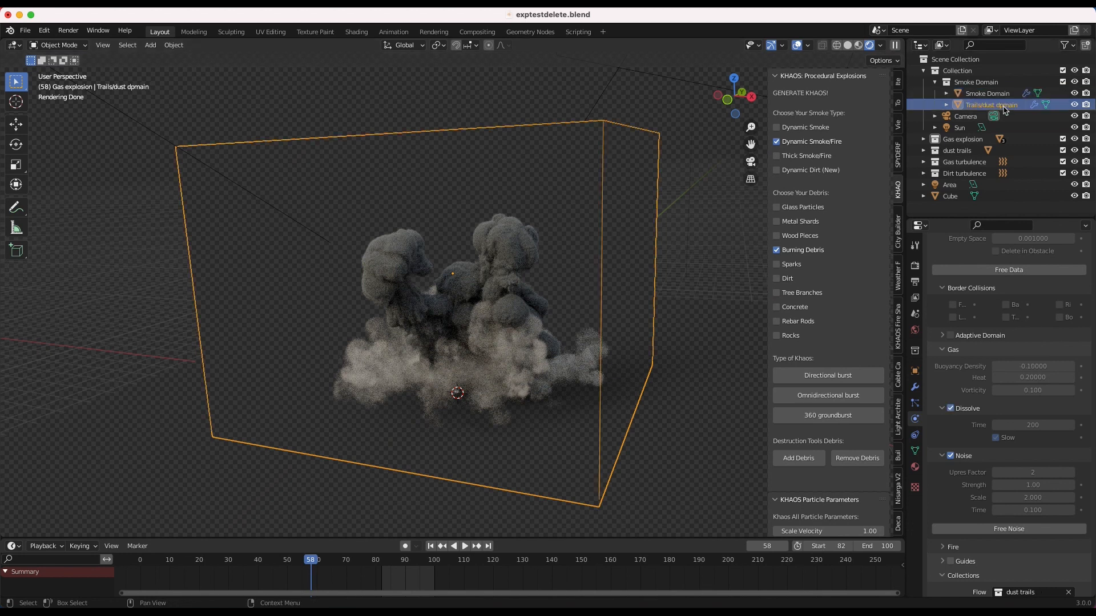
pyautogui.moveTo(468, 357)
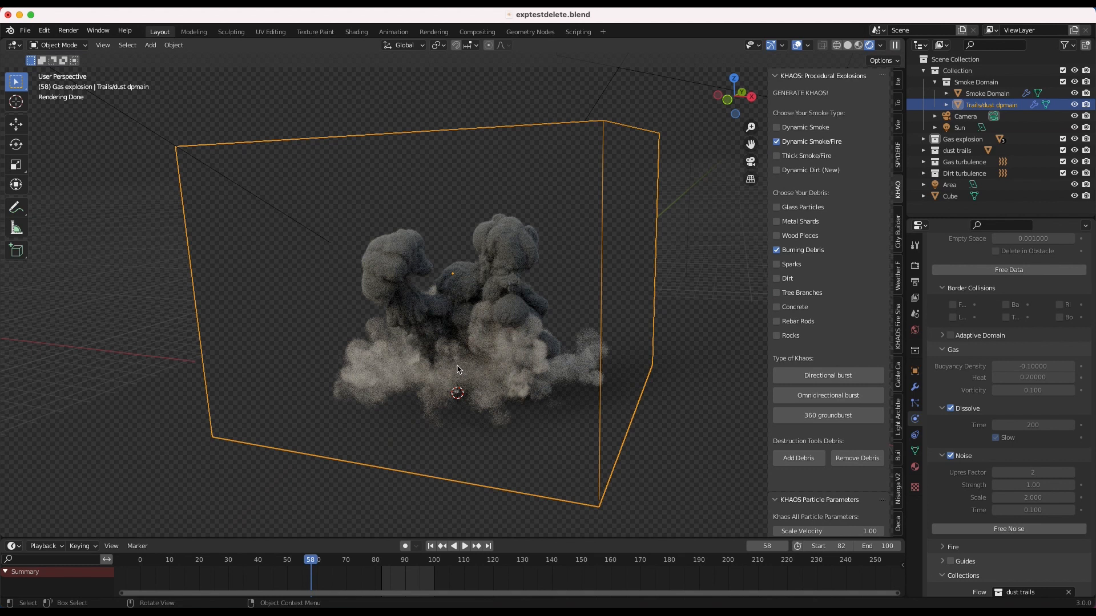
pyautogui.scroll(3)
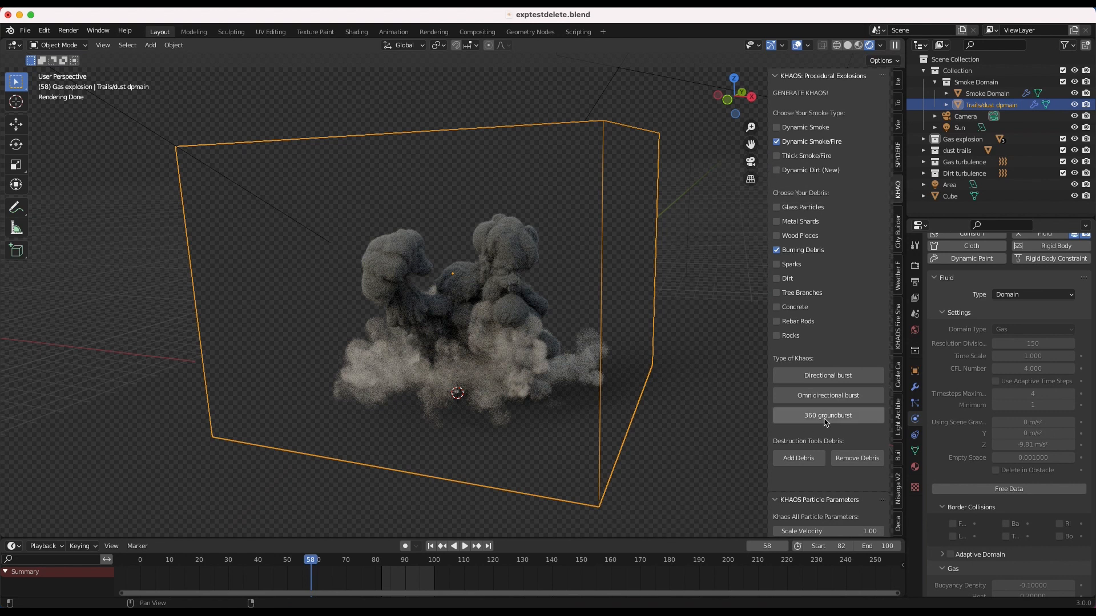
pyautogui.moveTo(383, 312)
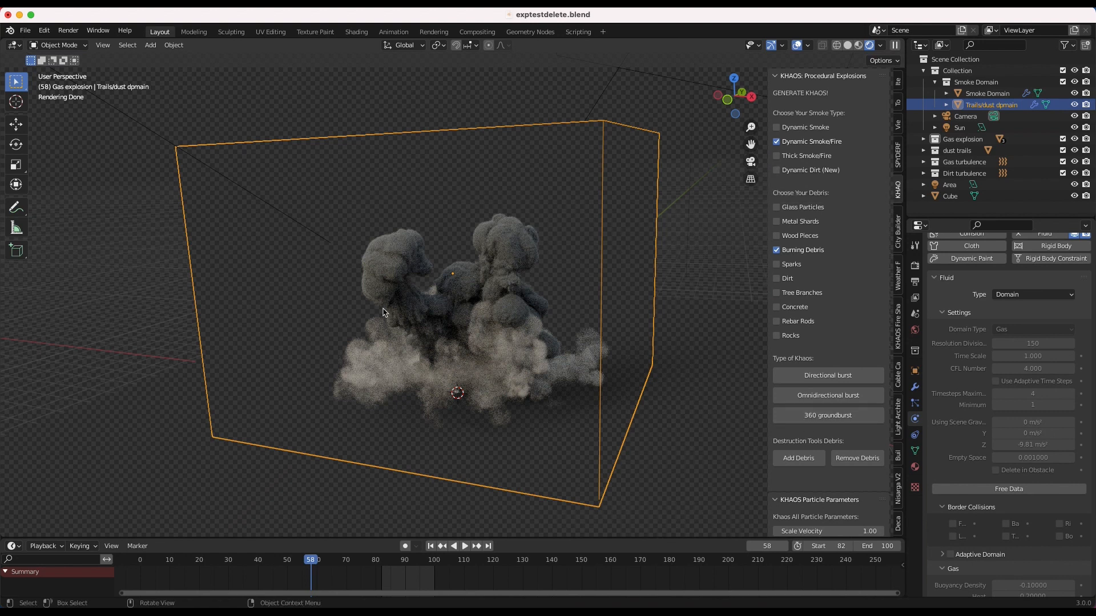
pyautogui.scroll(-3)
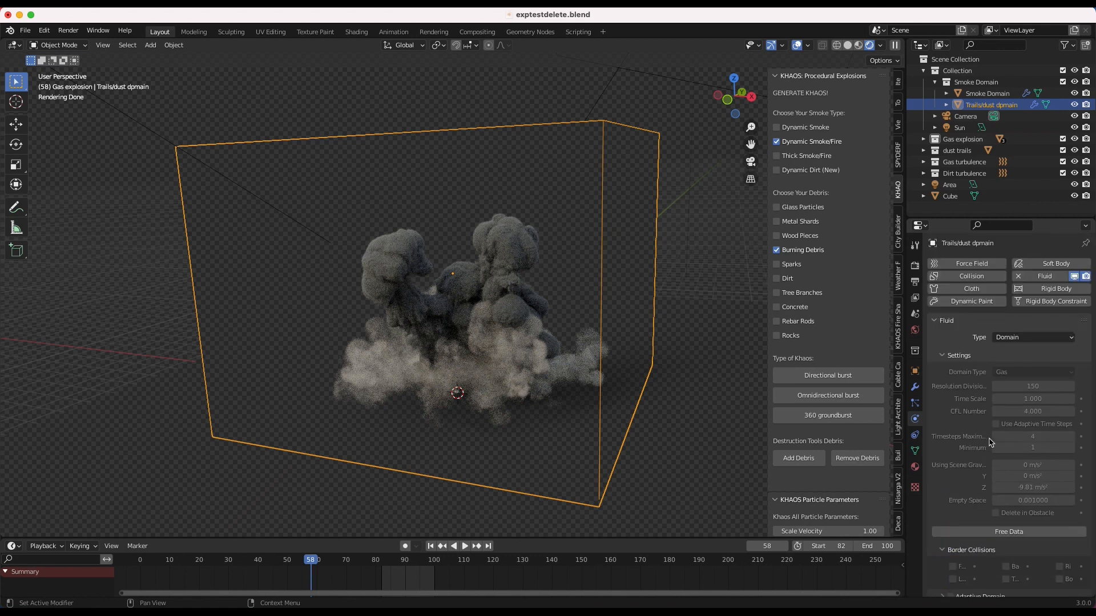
pyautogui.scroll(-3)
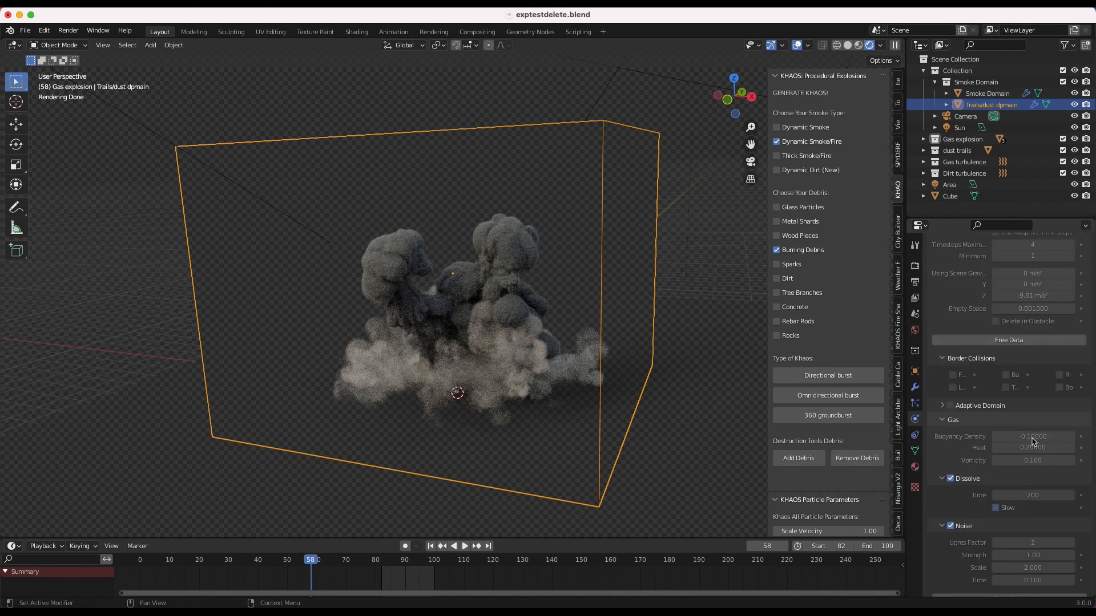
pyautogui.moveTo(828, 415)
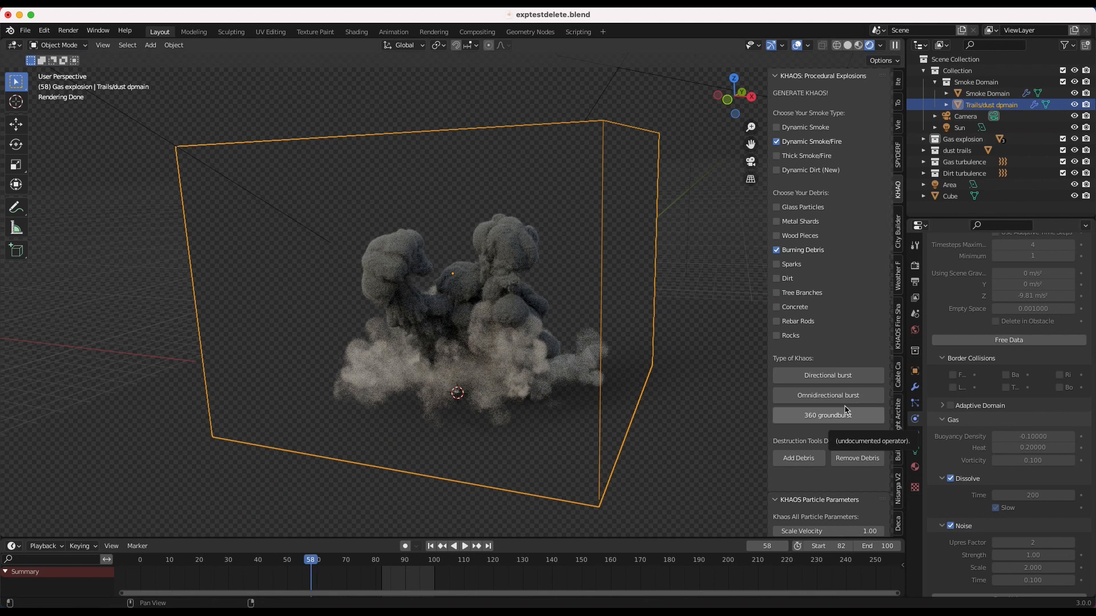
pyautogui.moveTo(915, 344)
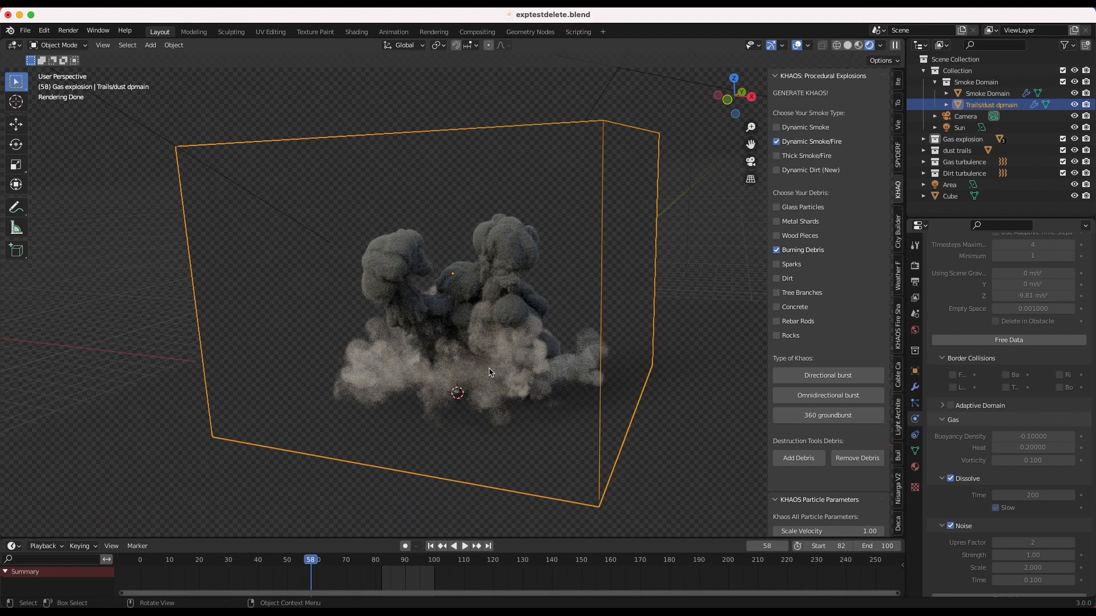
pyautogui.moveTo(370, 250)
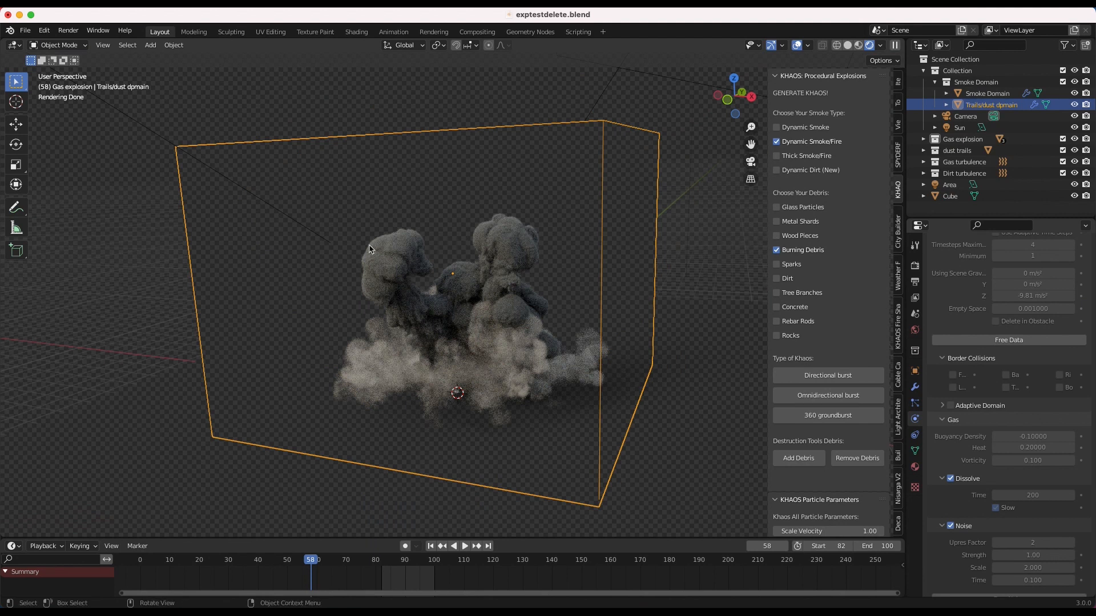
pyautogui.moveTo(429, 369)
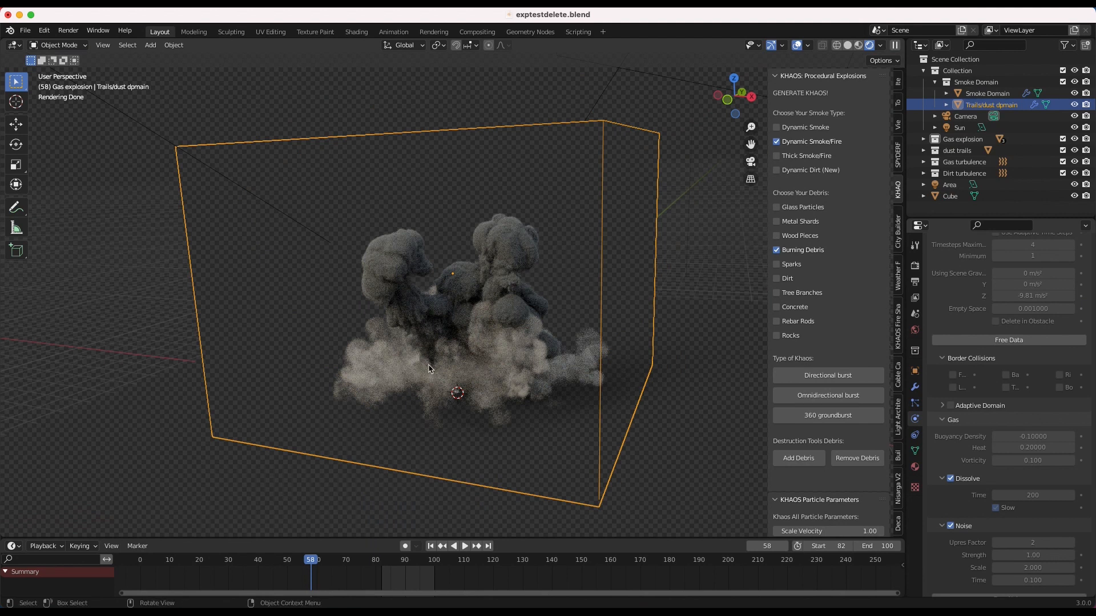
pyautogui.moveTo(536, 250)
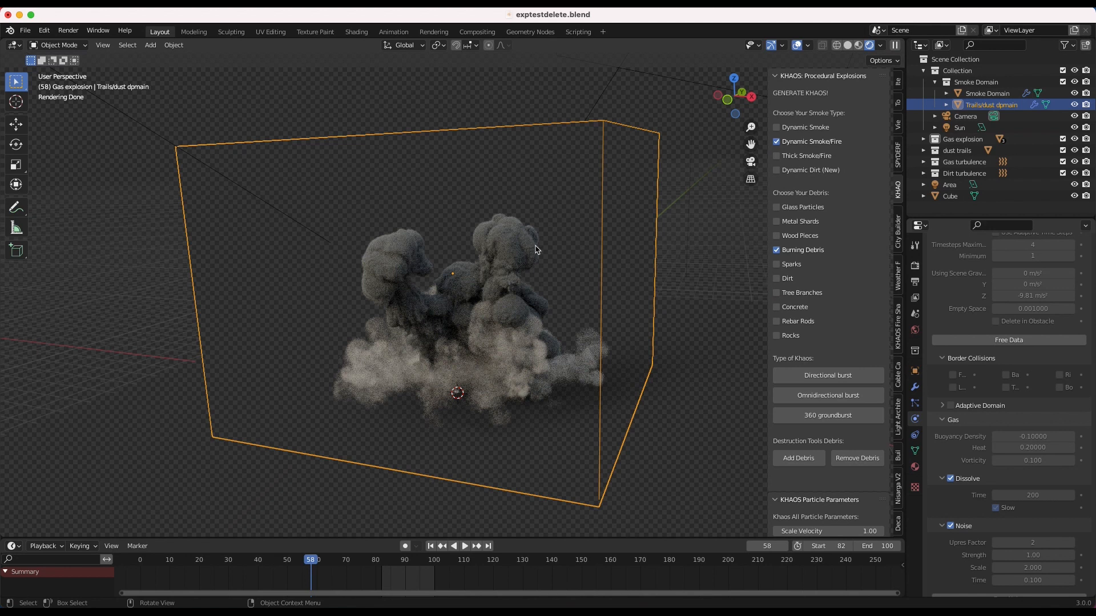
pyautogui.moveTo(558, 340)
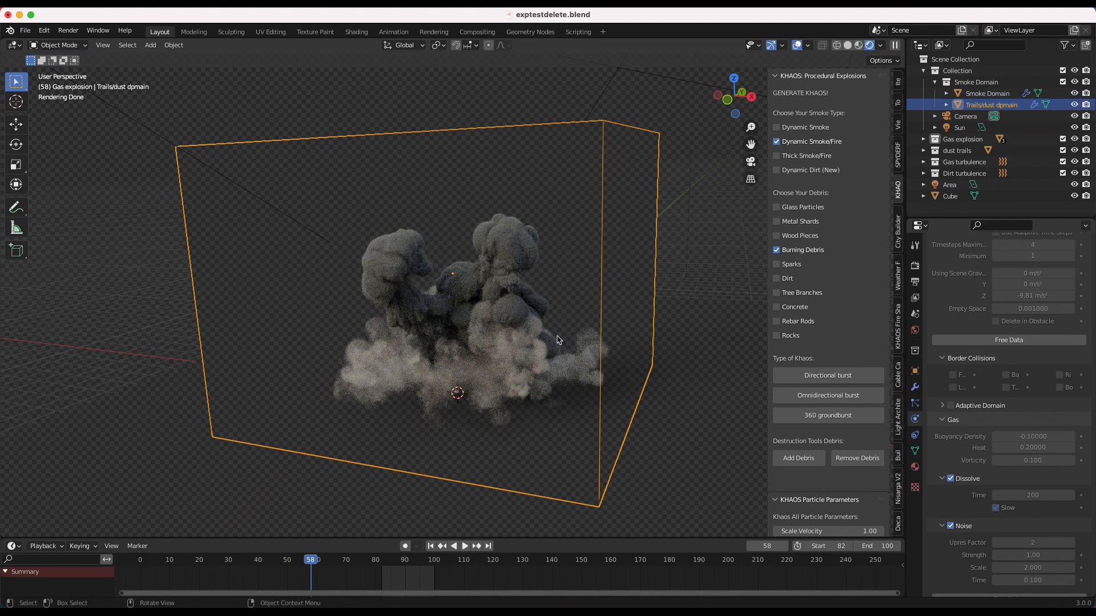
pyautogui.moveTo(509, 334)
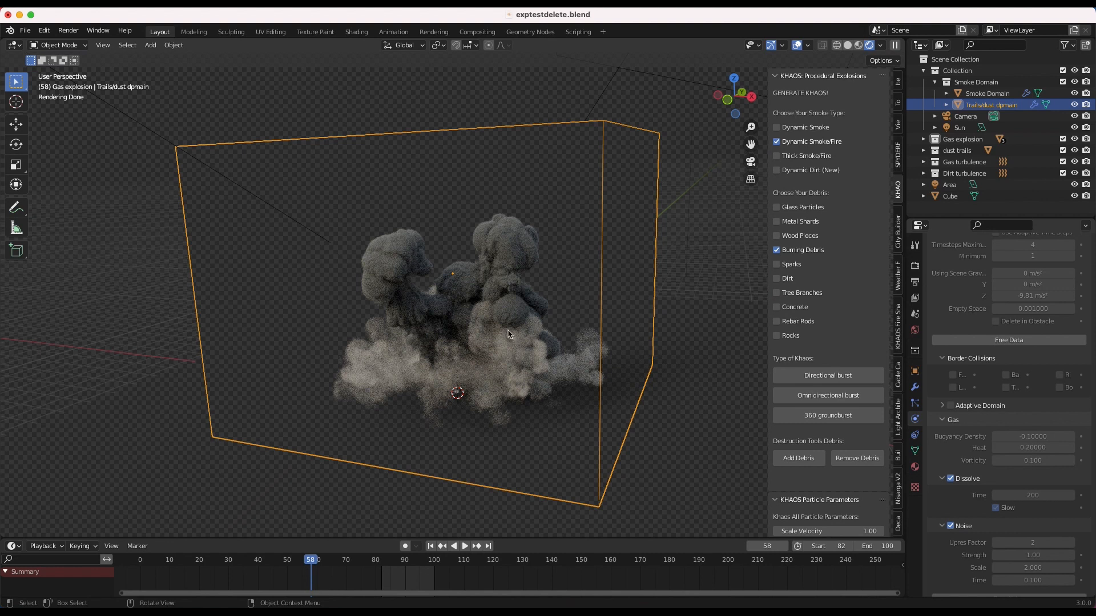
pyautogui.moveTo(515, 218)
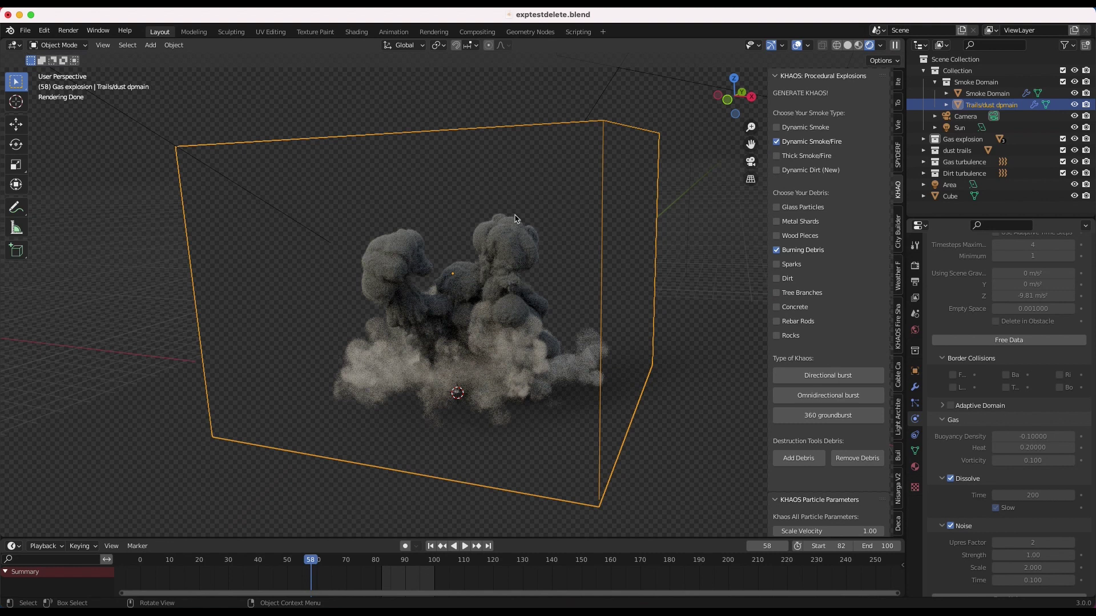
pyautogui.moveTo(389, 268)
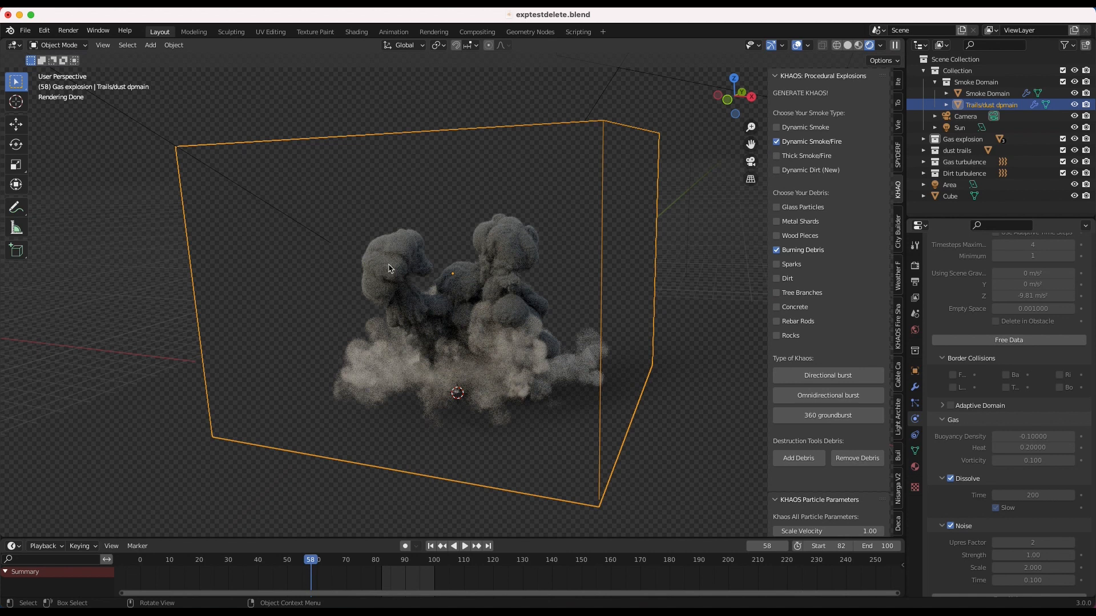
# Select Smoke Domain to view buoyancy 0.15, vorticity 0.08 and dissolve off.
pyautogui.click(986, 93)
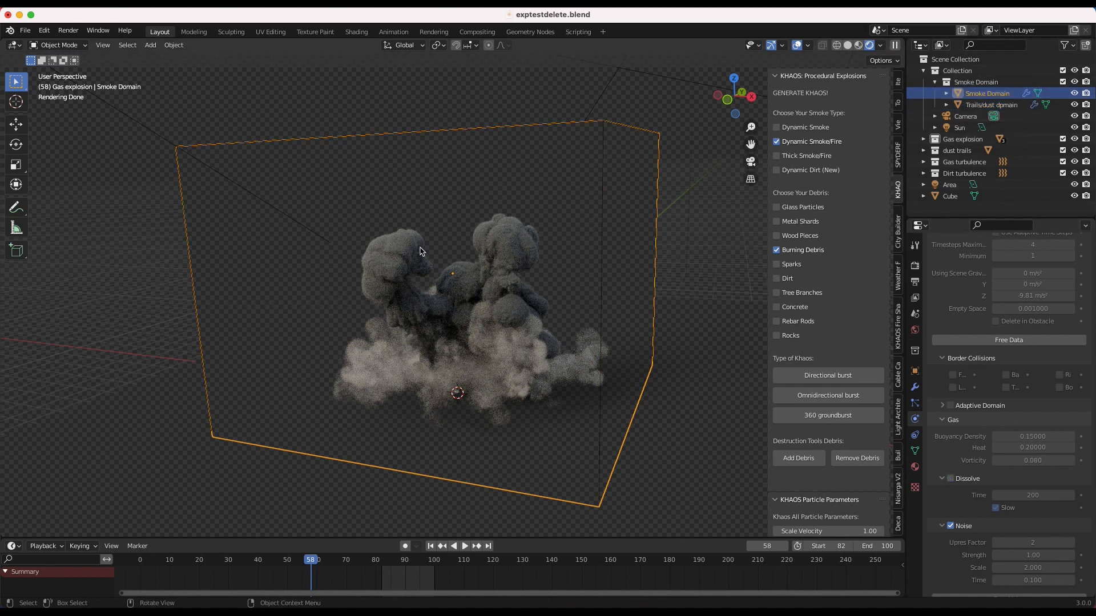
pyautogui.moveTo(498, 253)
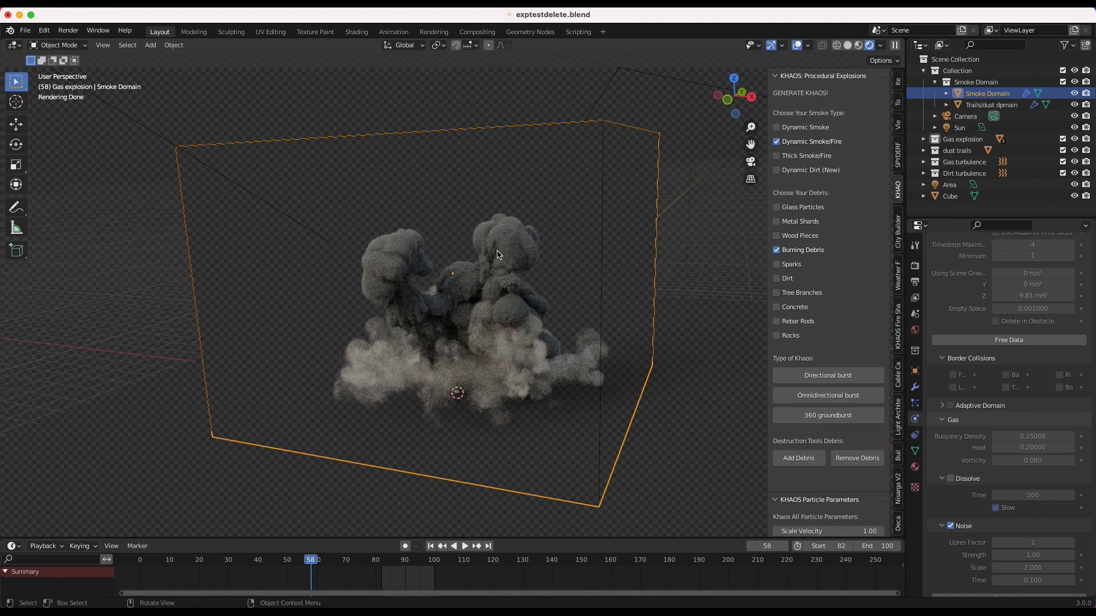
pyautogui.moveTo(340, 360)
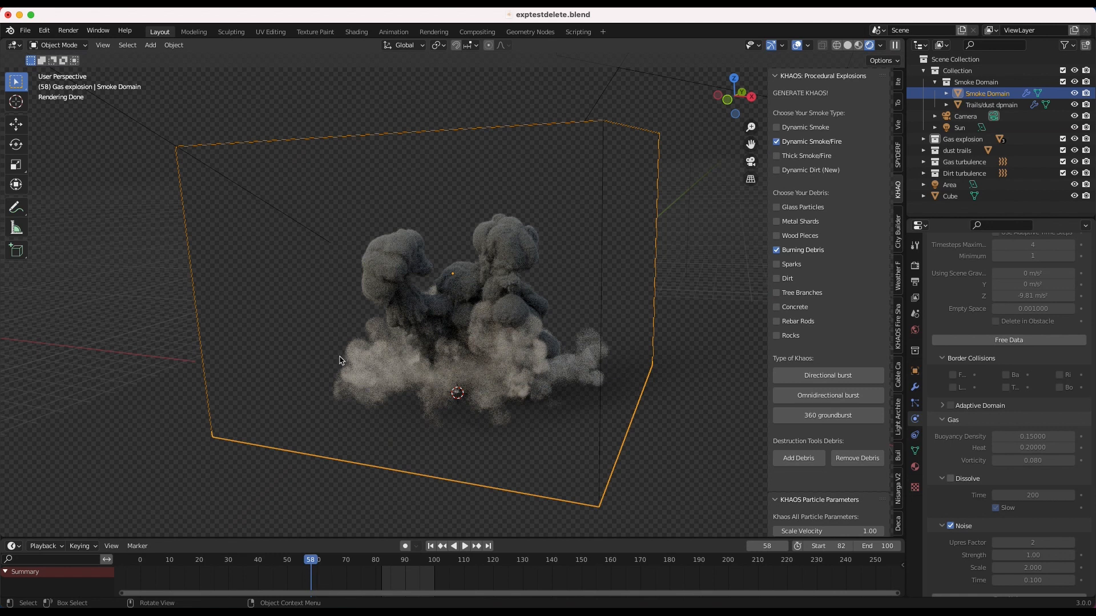
pyautogui.moveTo(486, 234)
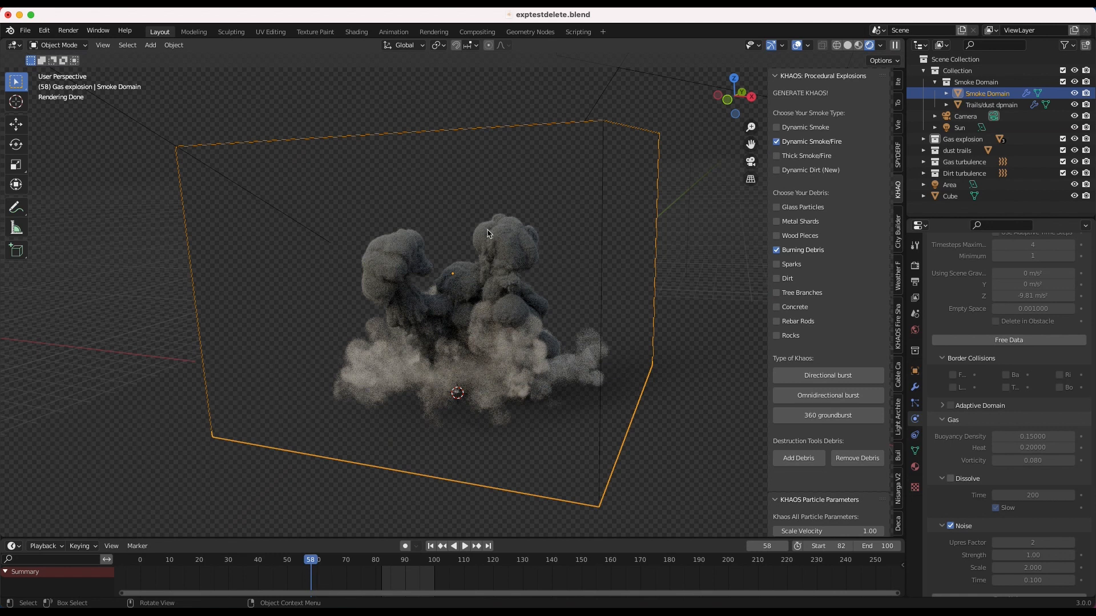
pyautogui.moveTo(487, 260)
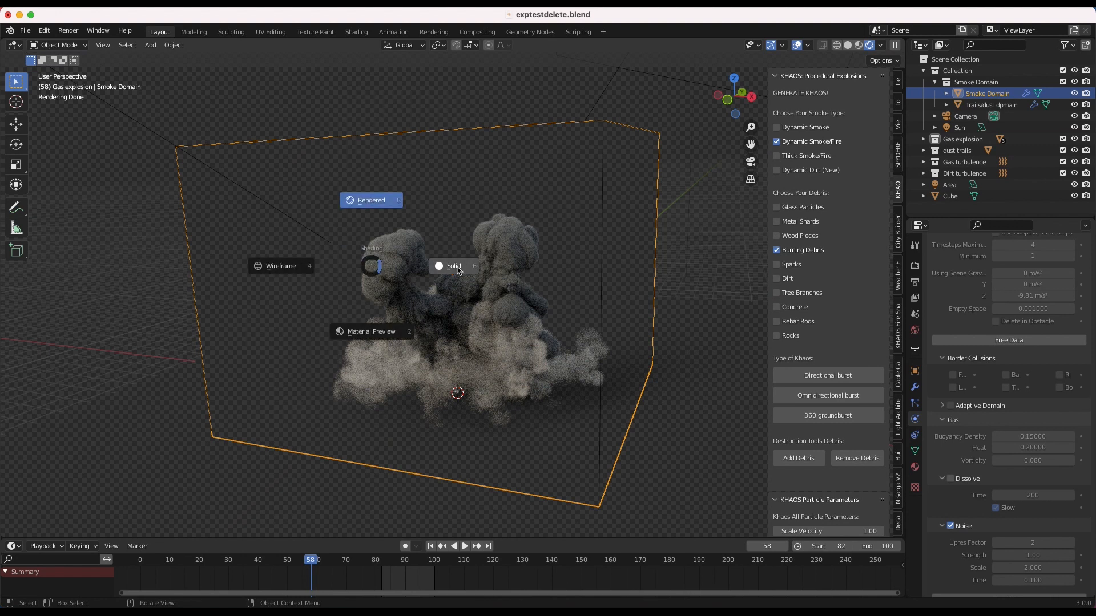
# Show the Smoke Domain's KHAOS Fire Shader nodes with a rendered explosion preview.
pyautogui.click(356, 31)
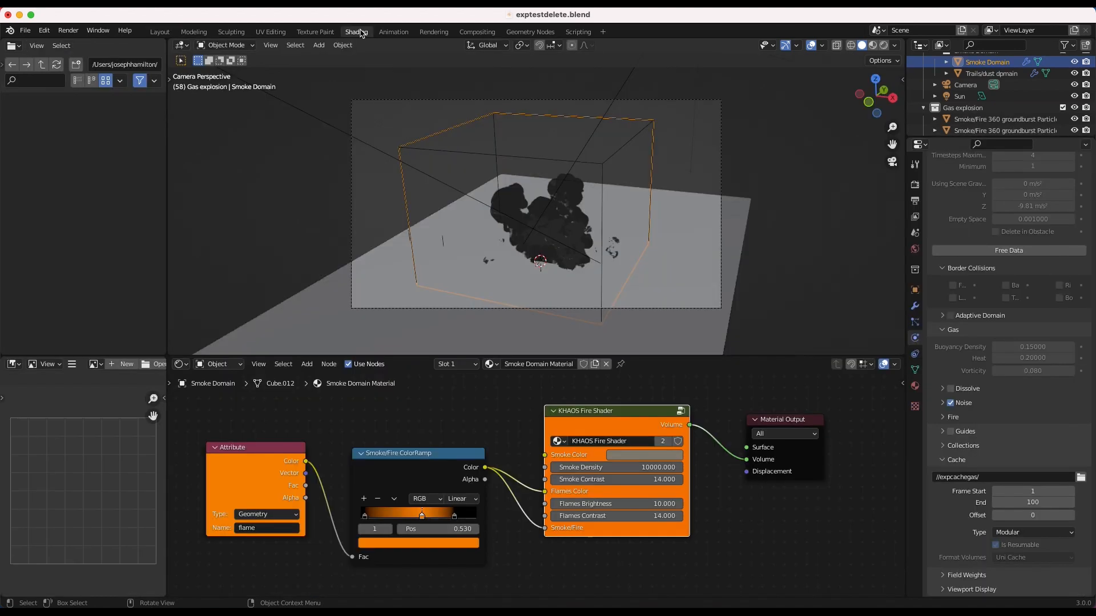
pyautogui.click(356, 31)
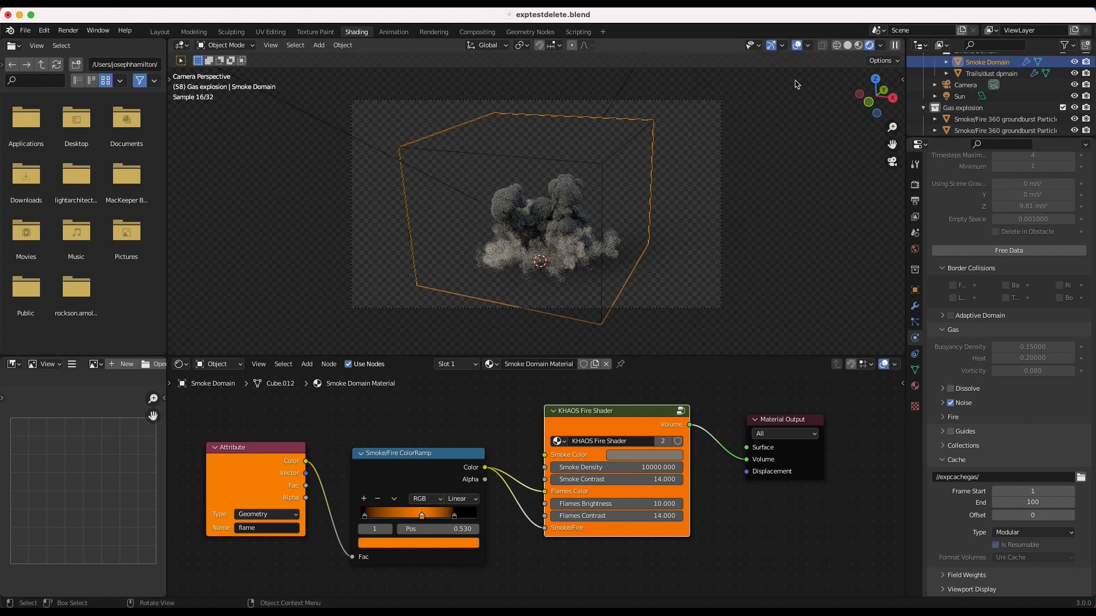
# Review the Trails/dust shader (density 110, contrast 0, tan colour), then return to Layout.
pyautogui.click(990, 74)
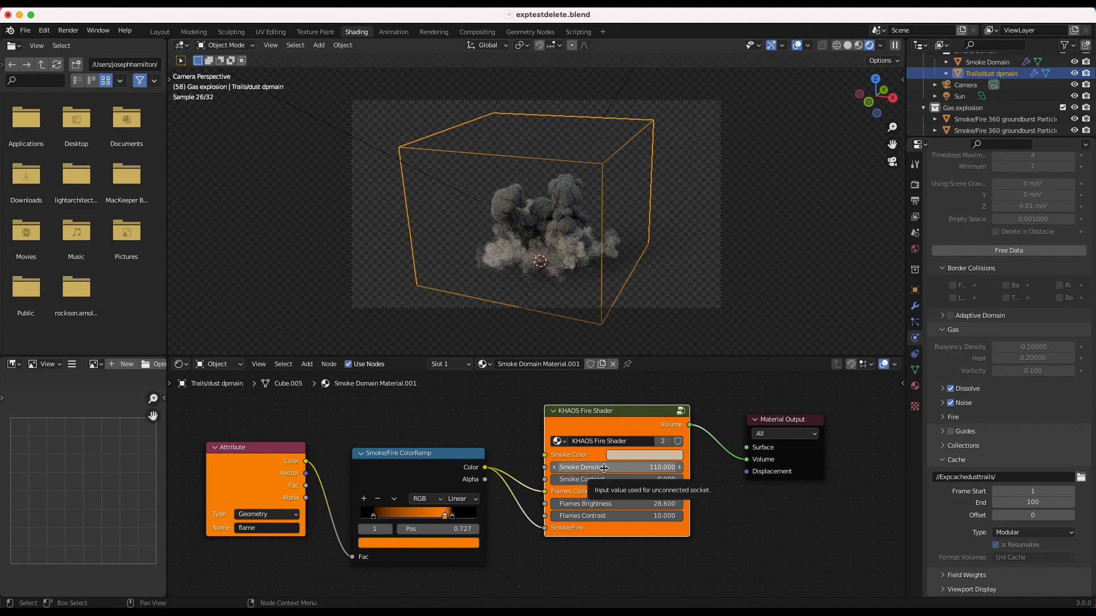
pyautogui.moveTo(652, 459)
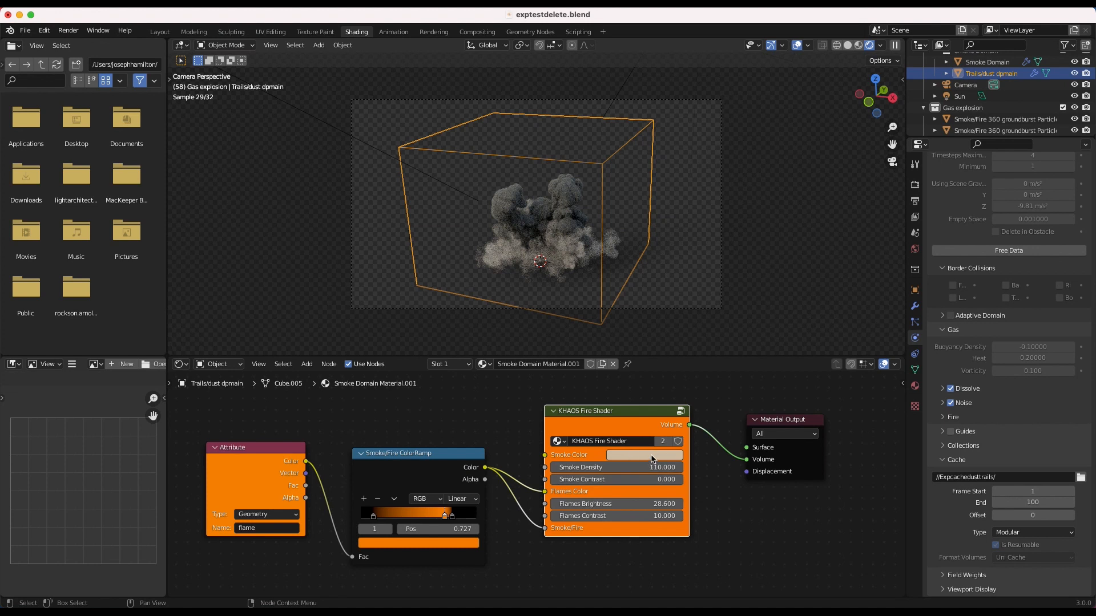
pyautogui.moveTo(652, 460)
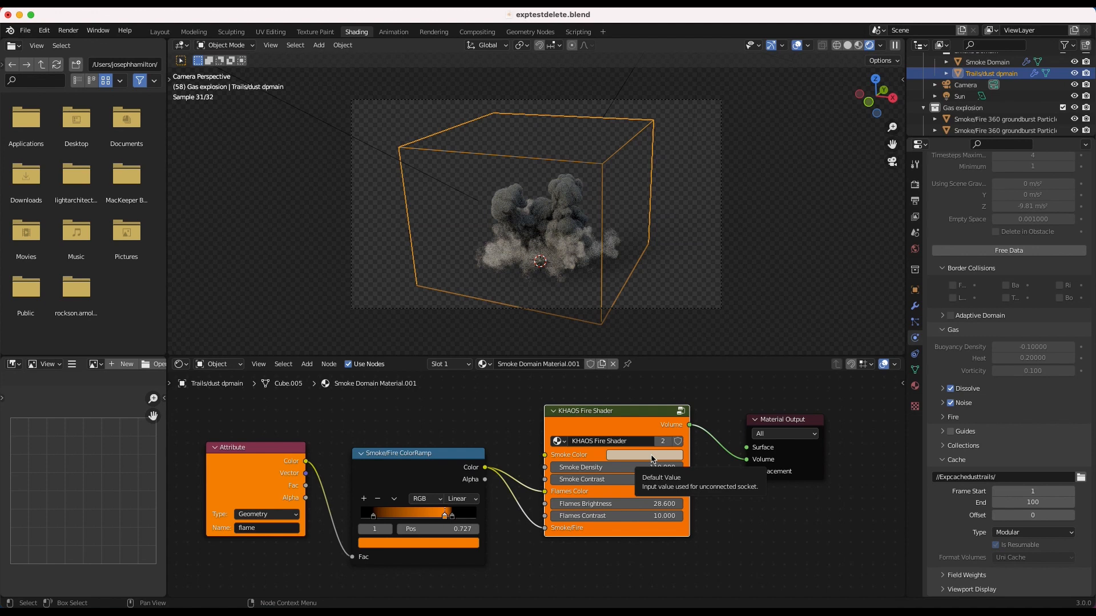
pyautogui.click(159, 31)
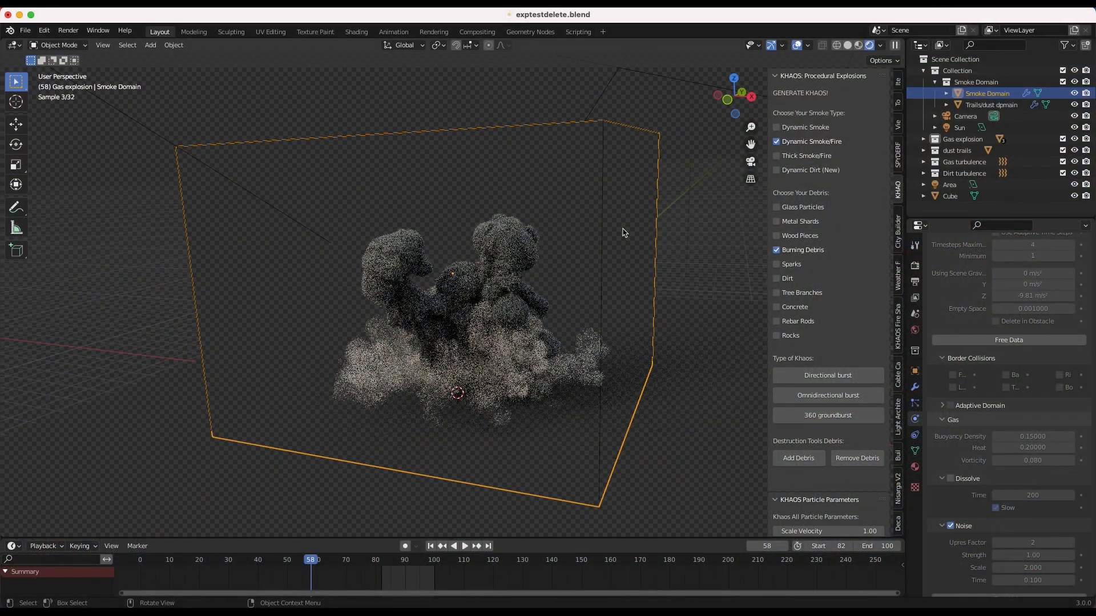
pyautogui.moveTo(305, 431)
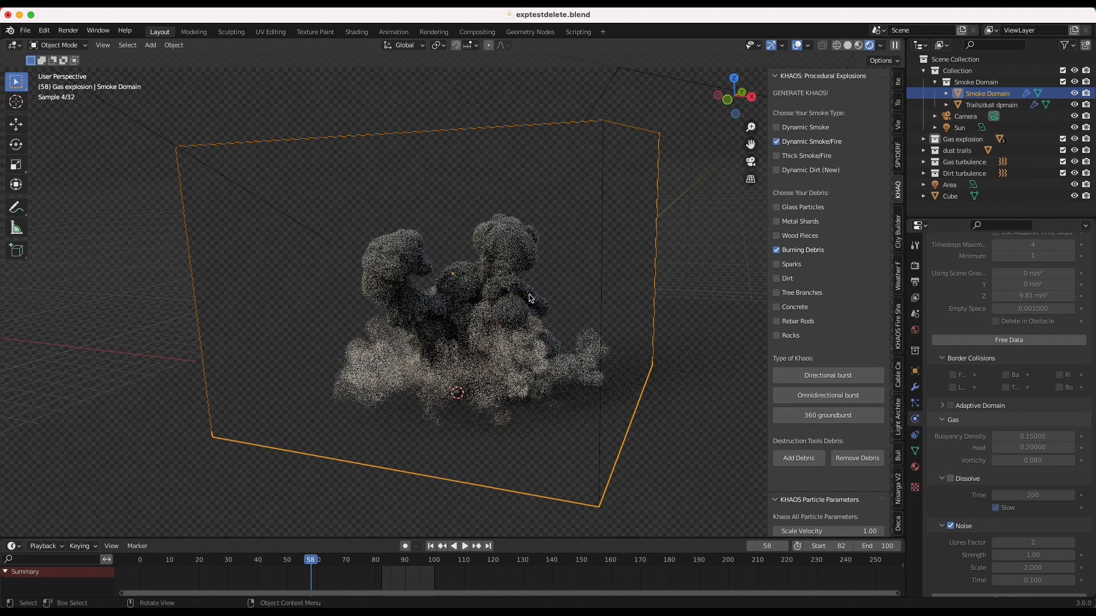
pyautogui.moveTo(514, 278)
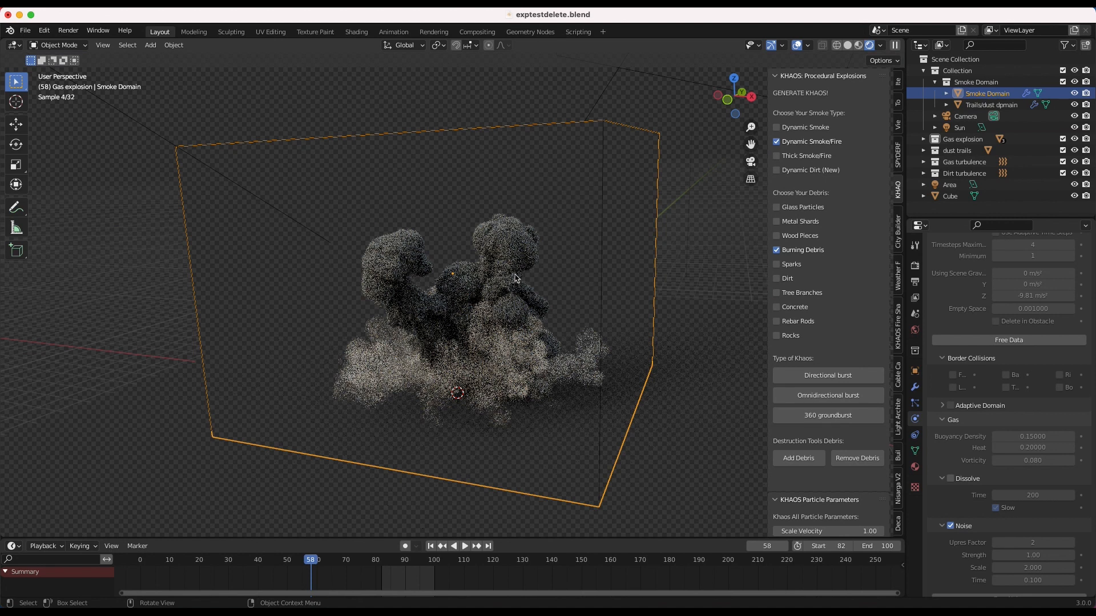
pyautogui.moveTo(492, 334)
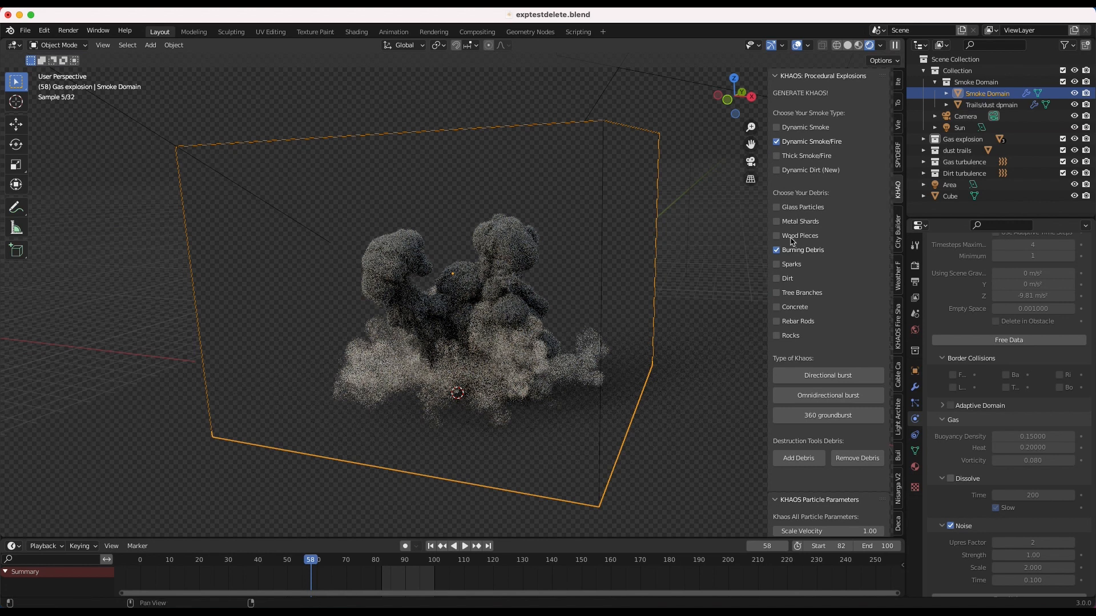
pyautogui.moveTo(461, 352)
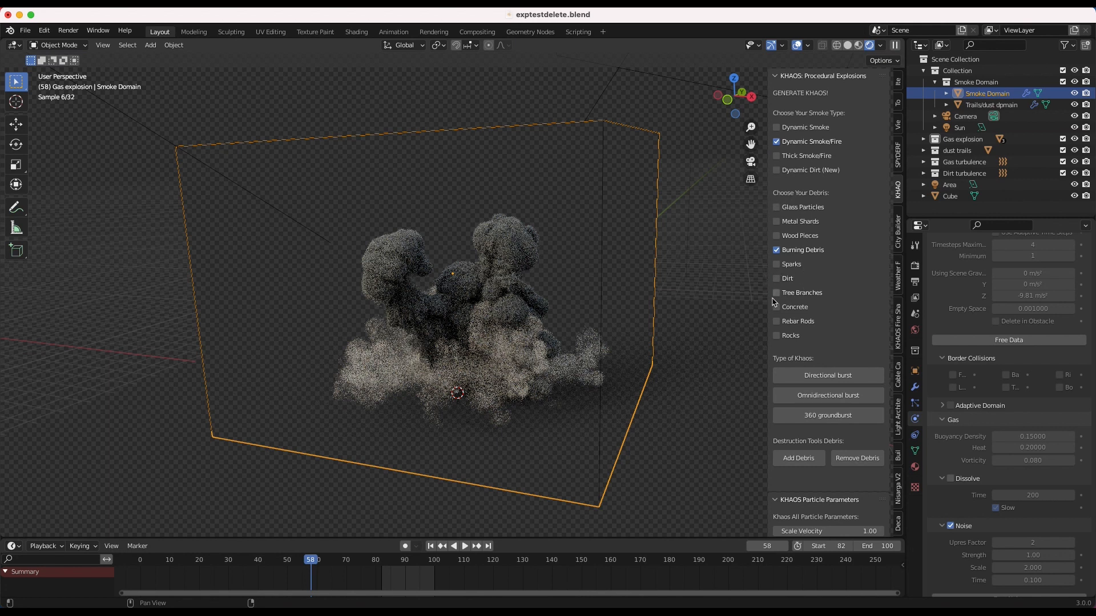
pyautogui.press('Ctrl+Space')
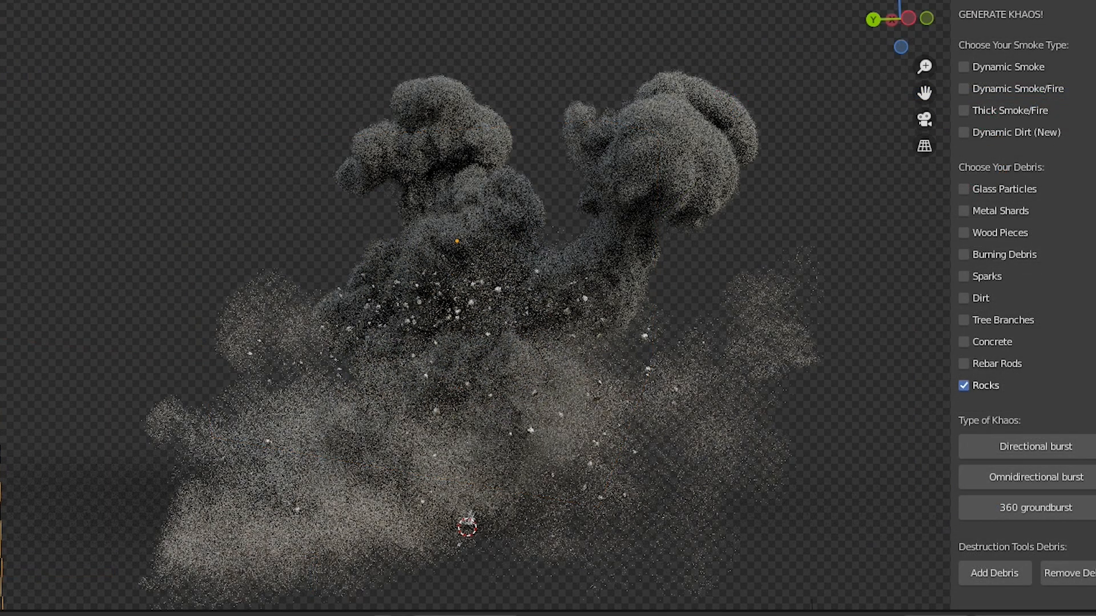